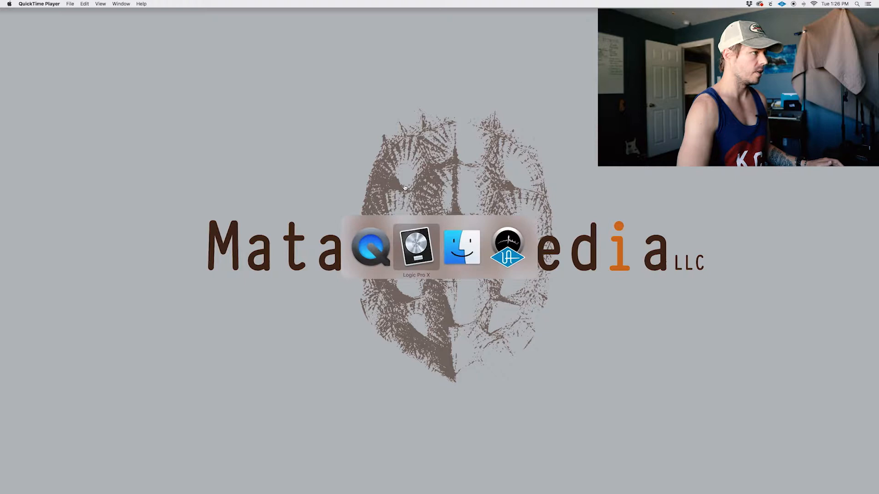
- Create an empty project at 210 BPM, keeping the 96 kHz sample rate, and confirm with Choose
left_click(416, 246)
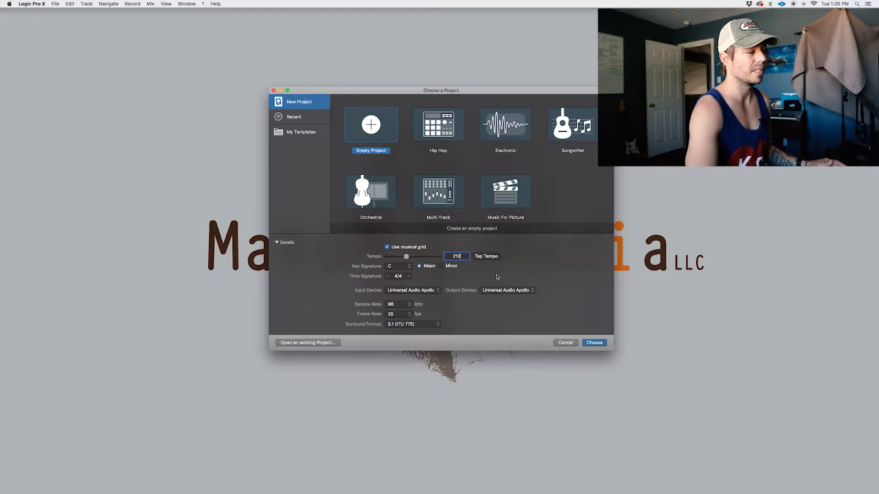
left_click(399, 304)
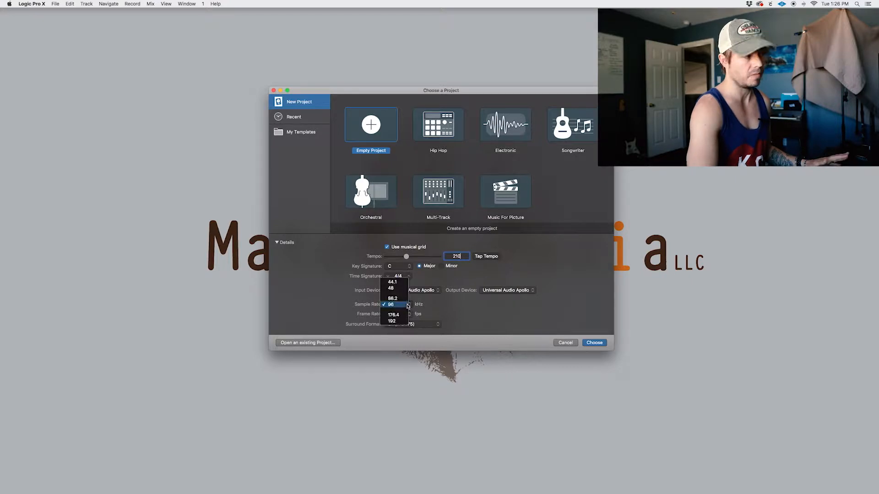
left_click(391, 304)
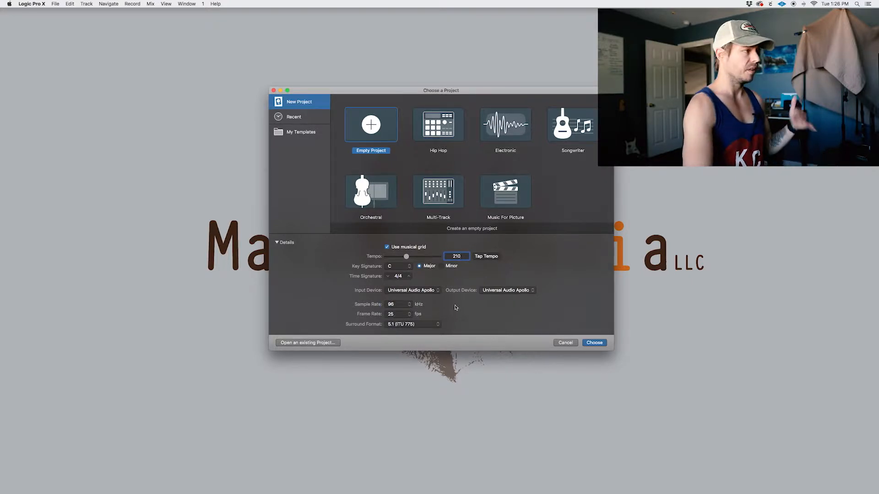
left_click(593, 342)
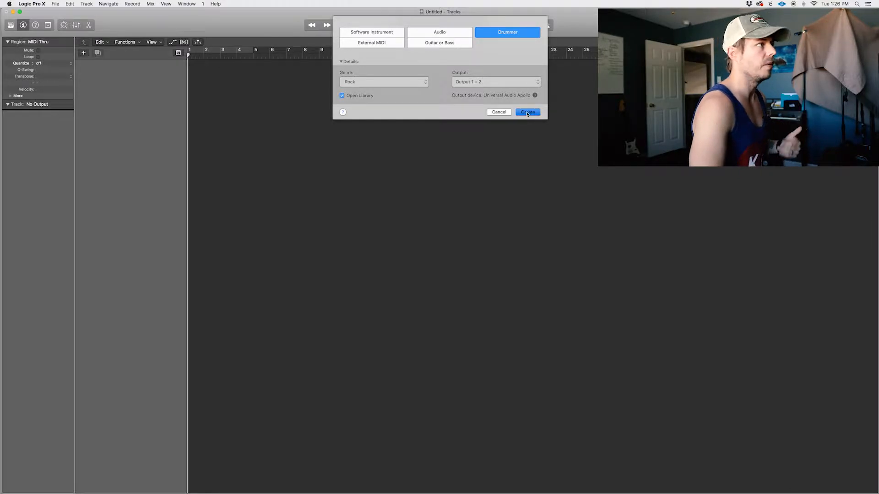
- Create a Drummer track in the Rock genre with the library open, loading the SoCal kit
left_click(526, 111)
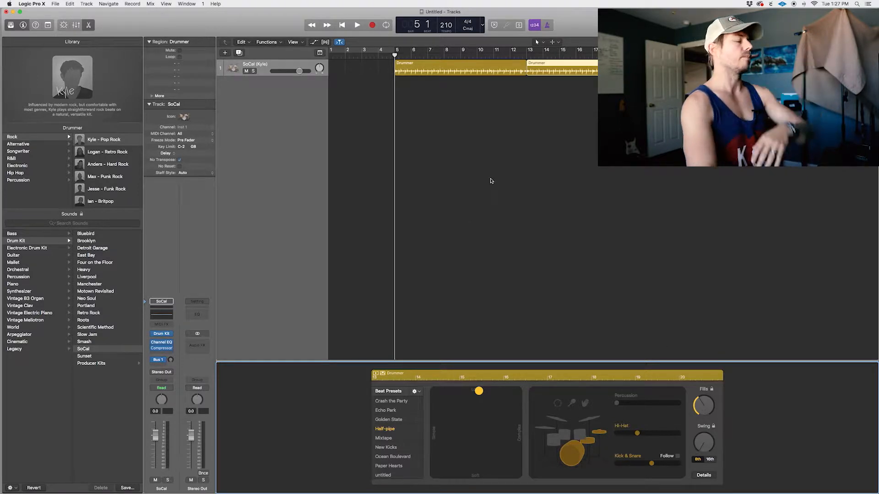
mouse_move(451, 196)
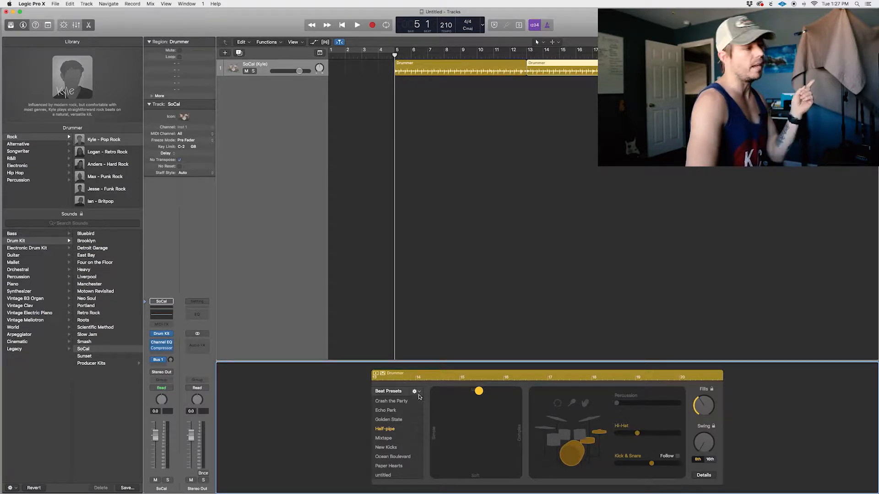
- Move the Drummer Editor puck toward softer, slightly more complex playing
left_click(414, 391)
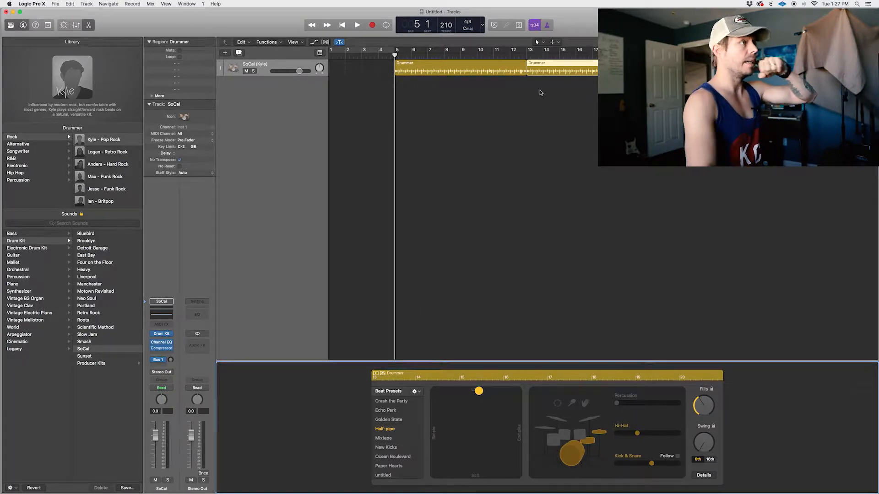
mouse_move(496, 354)
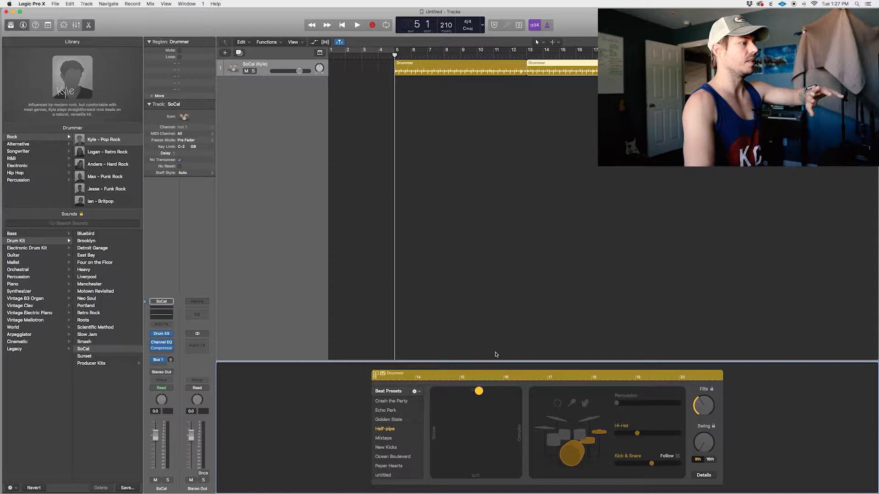
left_click_drag(479, 391, 488, 407)
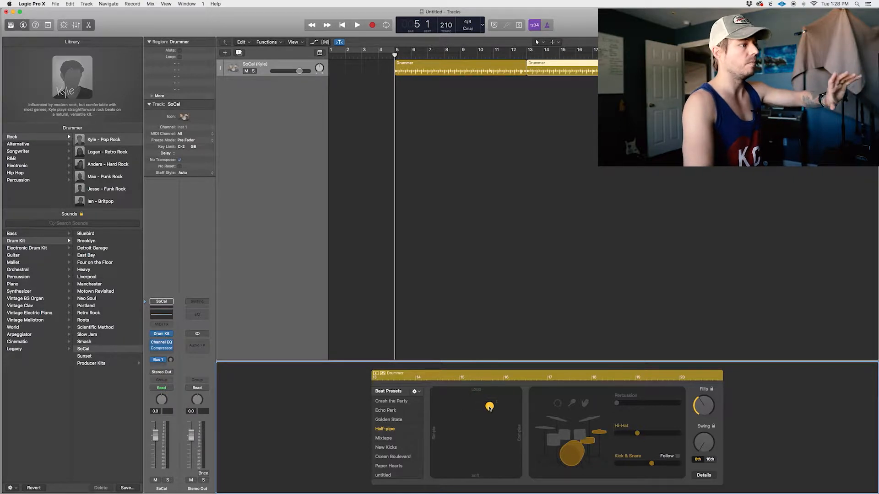
left_click_drag(489, 407, 488, 391)
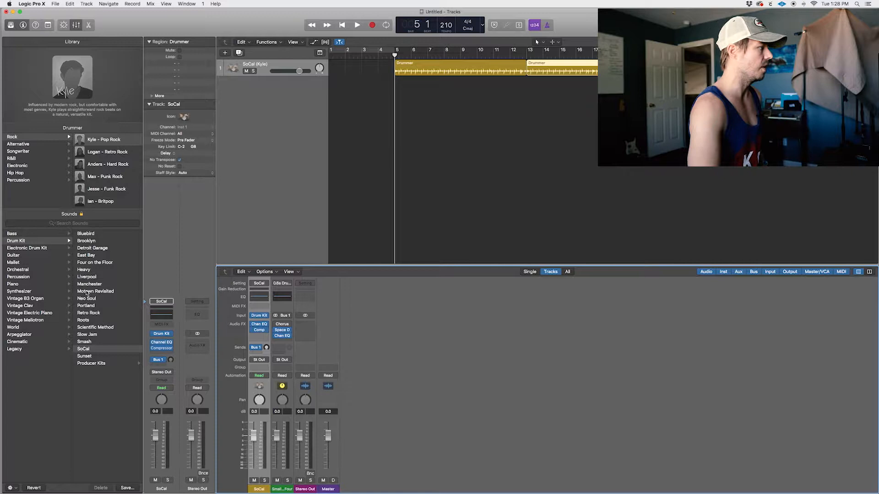
- Load the East Bay kit, then its East Bay+ producer version with separate kit-piece channels
left_click(86, 255)
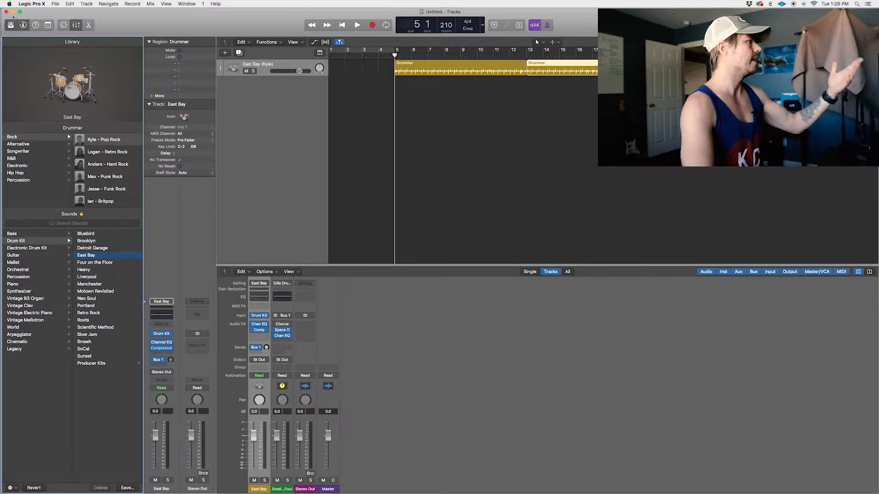
left_click(63, 26)
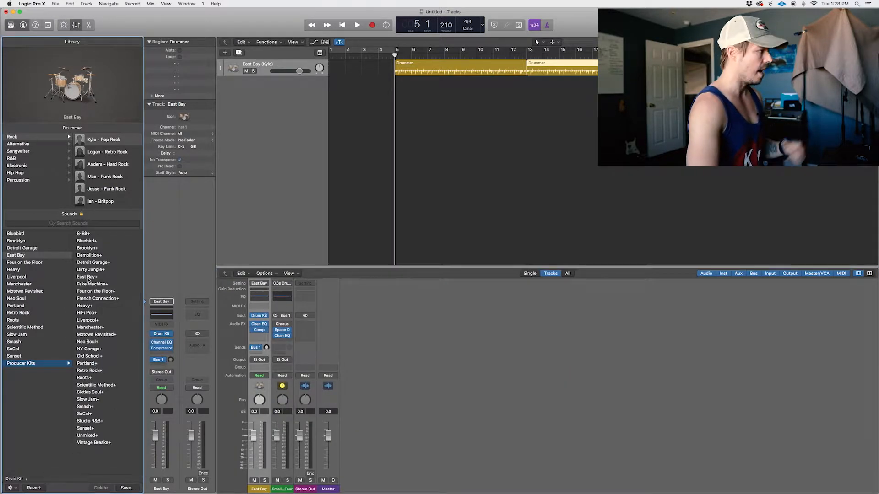
left_click(87, 276)
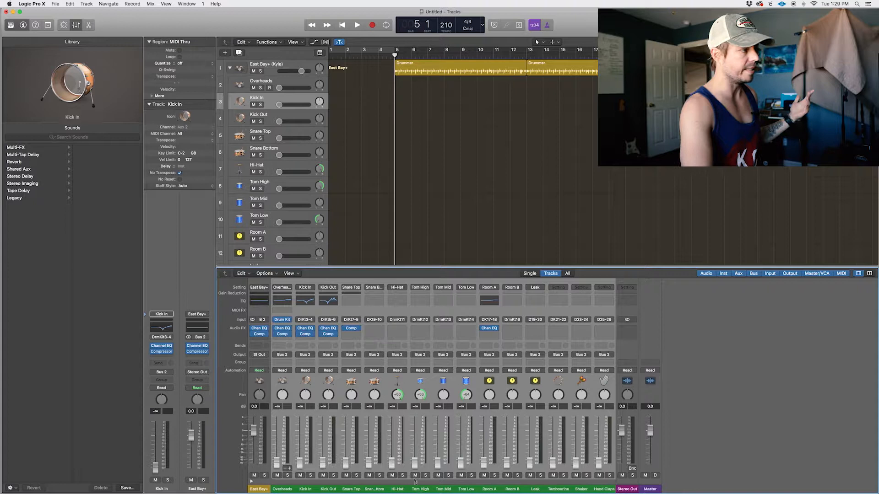
- Audition the pattern, then load the East Bay+ producer kit from the Library again
left_click(356, 25)
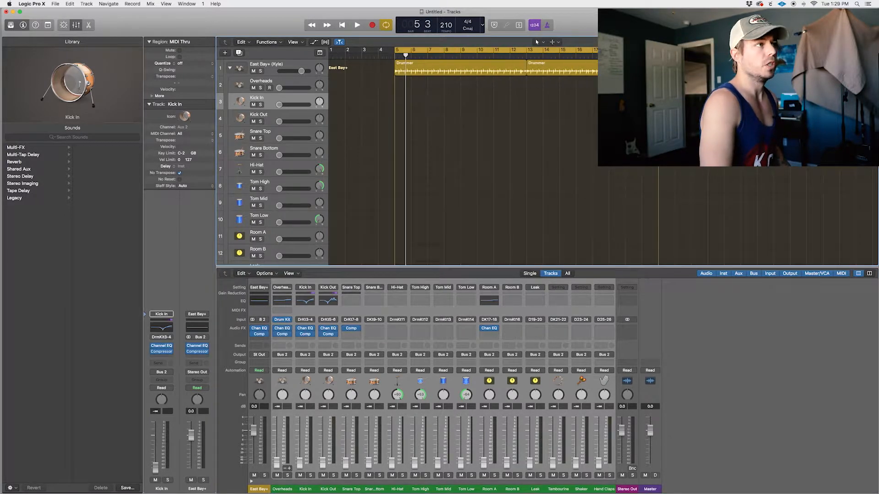
left_click(357, 25)
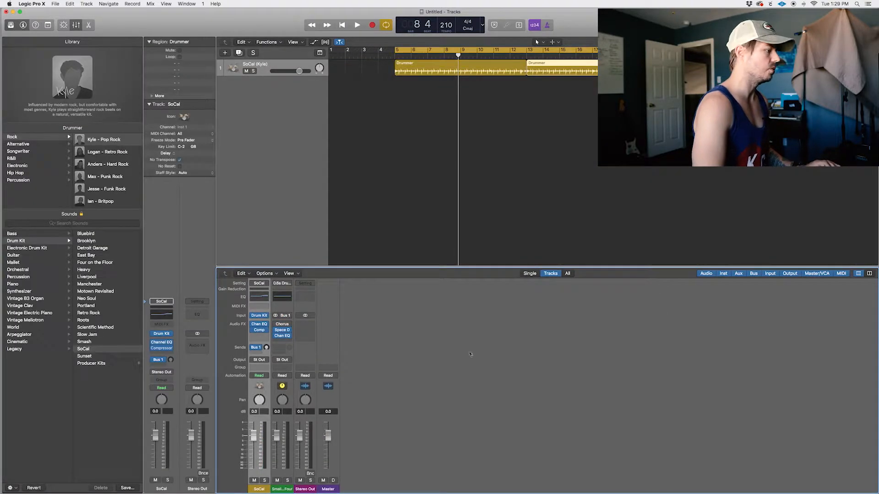
left_click(21, 364)
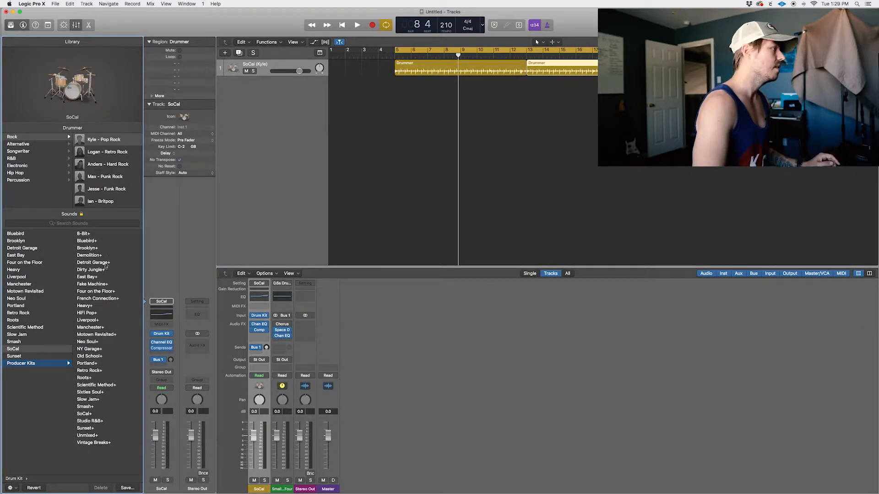
left_click(87, 276)
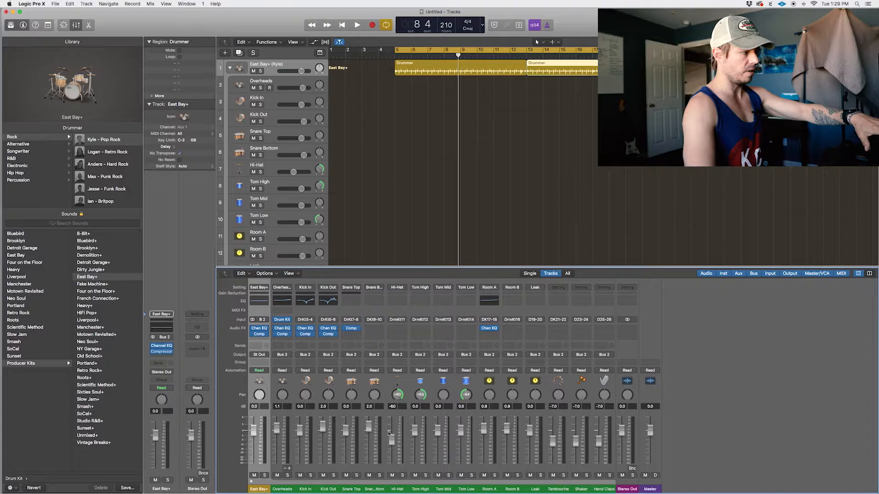
- Collapse and re-expand the drum track stack so every kit-piece channel shows
left_click(357, 25)
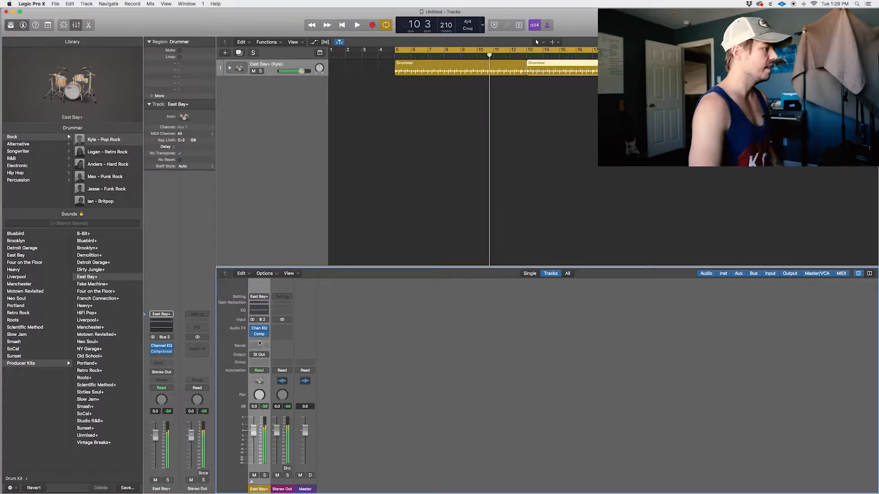
left_click(259, 328)
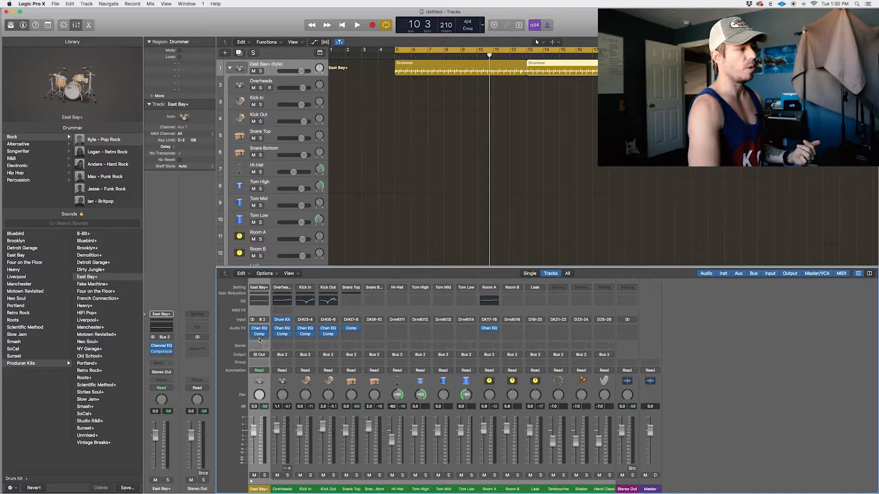
- Insert a Multipressor on the East Bay+ channel and load its Hi-Fi Drums factory preset
left_click(259, 344)
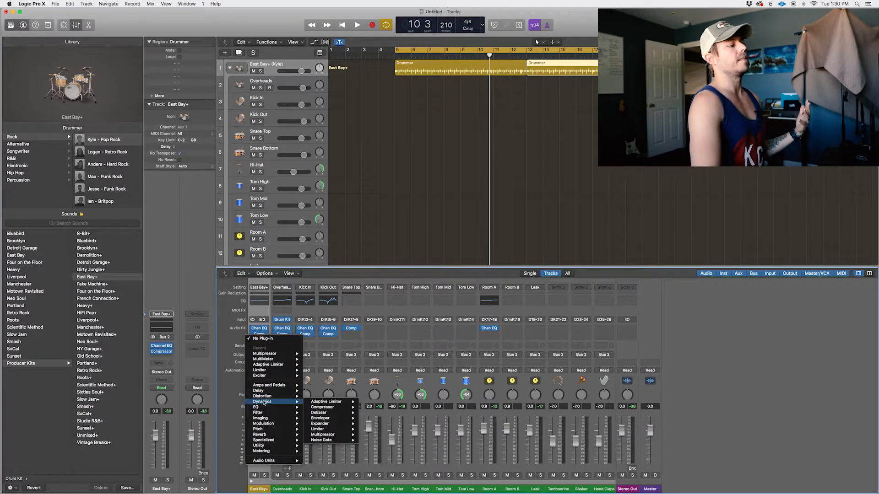
mouse_move(322, 433)
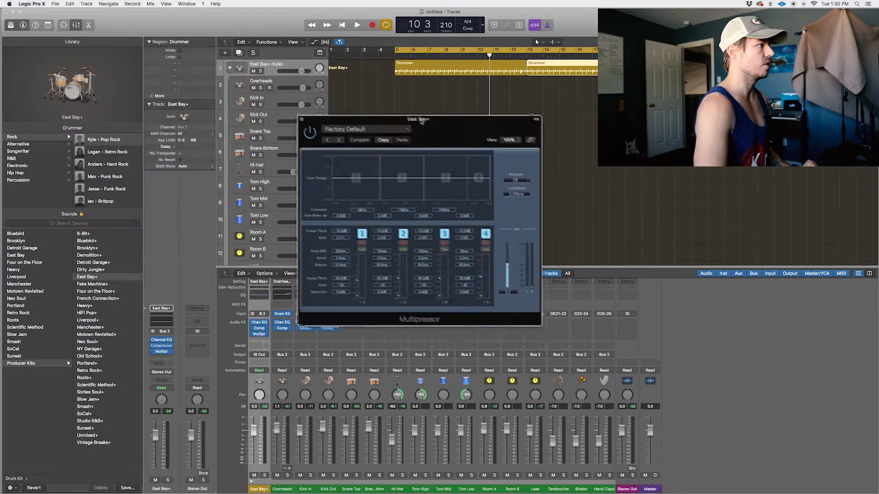
left_click_drag(418, 119, 440, 169)
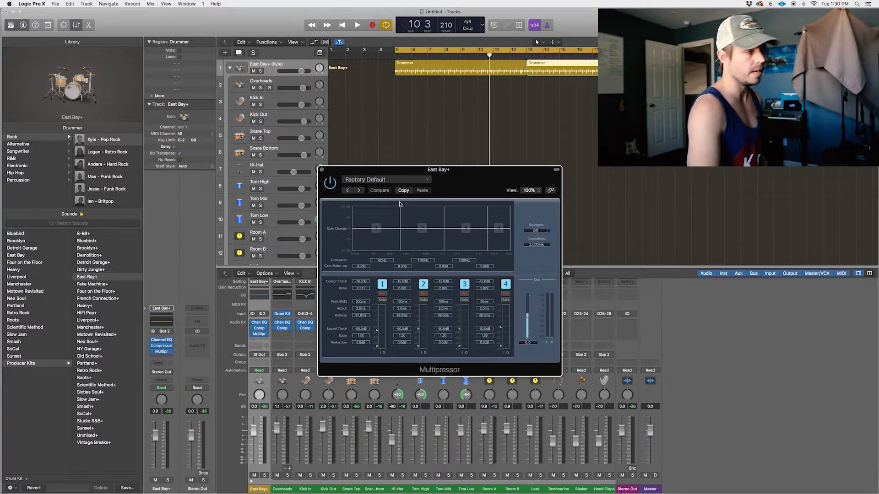
left_click(385, 180)
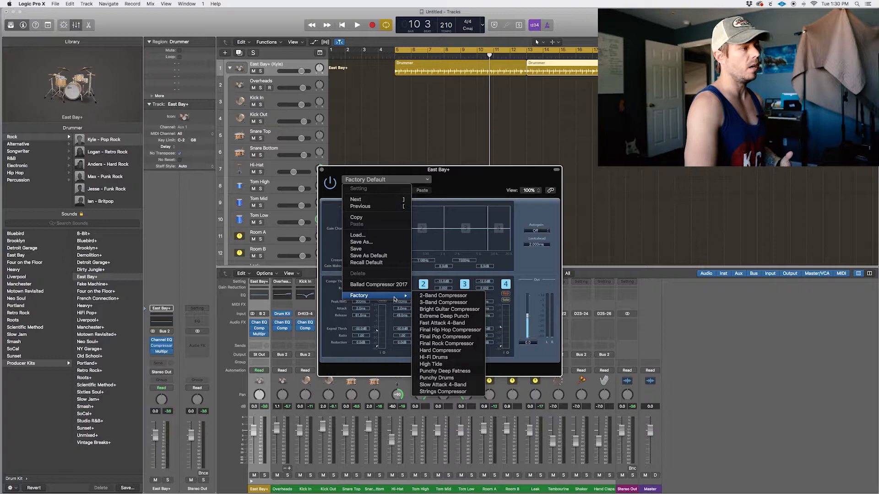
mouse_move(440, 351)
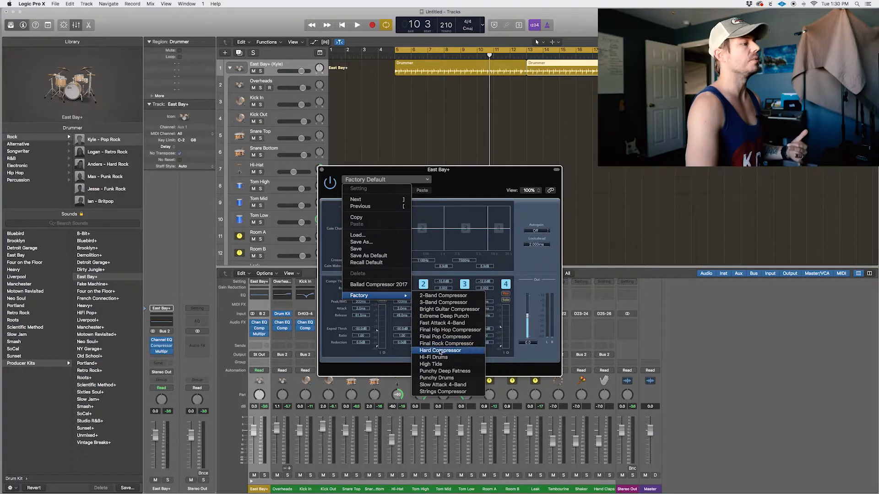
left_click(433, 357)
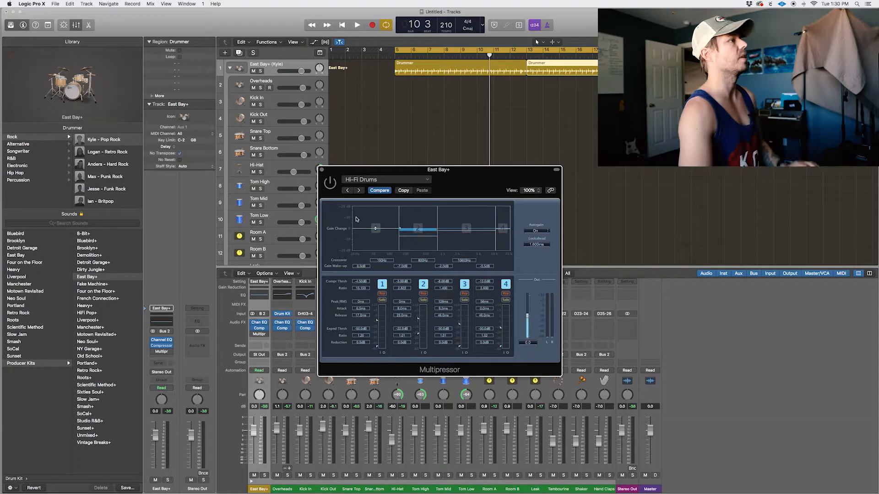
- Play the drums through the compressor, stop, and collapse the kit-piece tracks
left_click(357, 24)
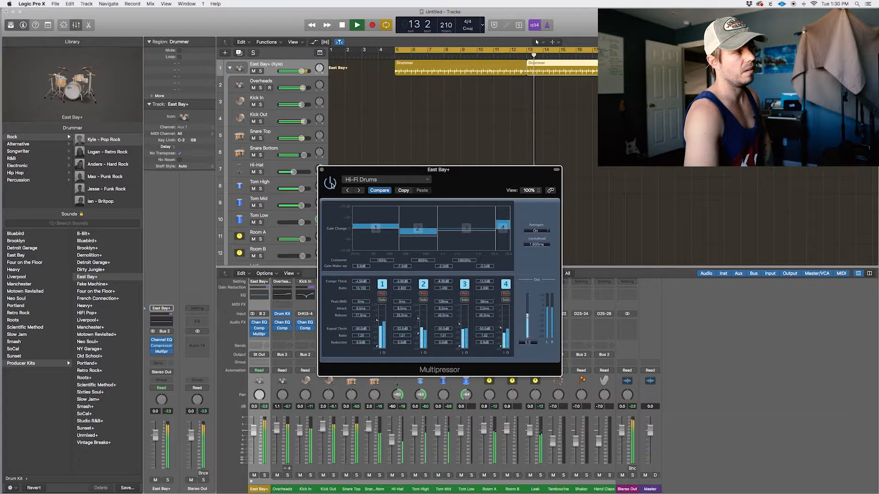
left_click(342, 24)
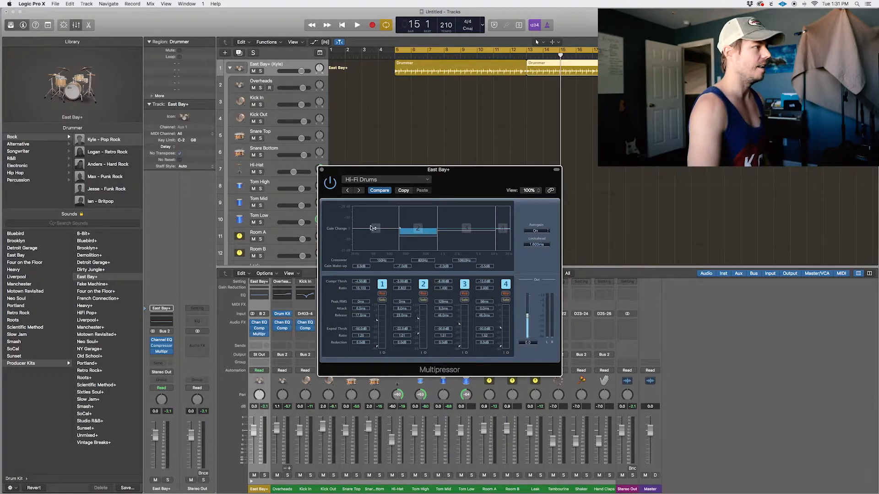
left_click(357, 25)
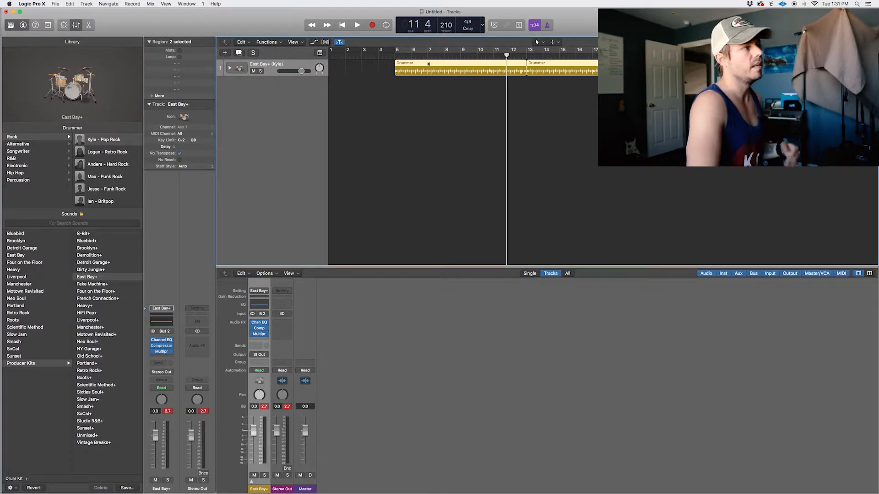
- Convert the selected Drummer regions into MIDI regions from the context menu
right_click(431, 63)
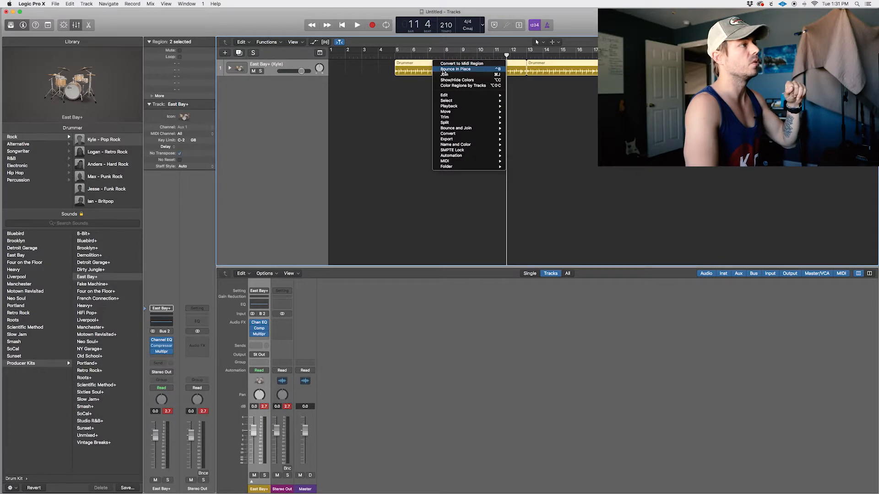
left_click(461, 63)
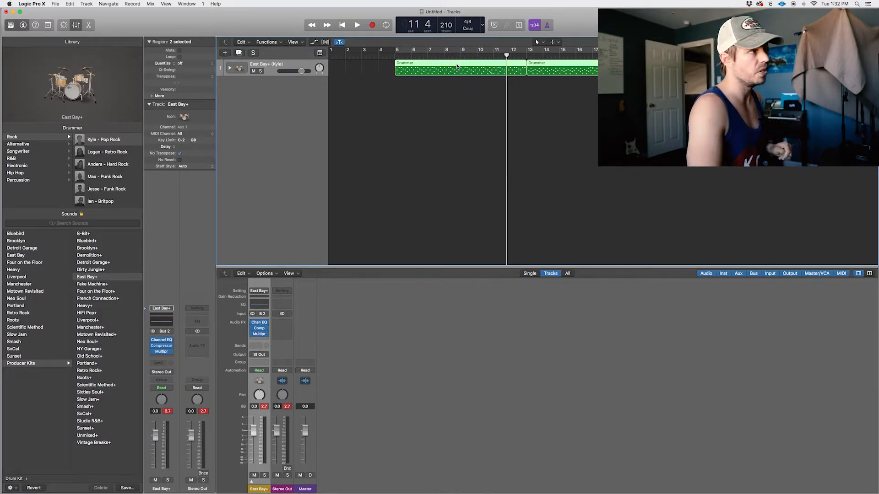
mouse_move(438, 89)
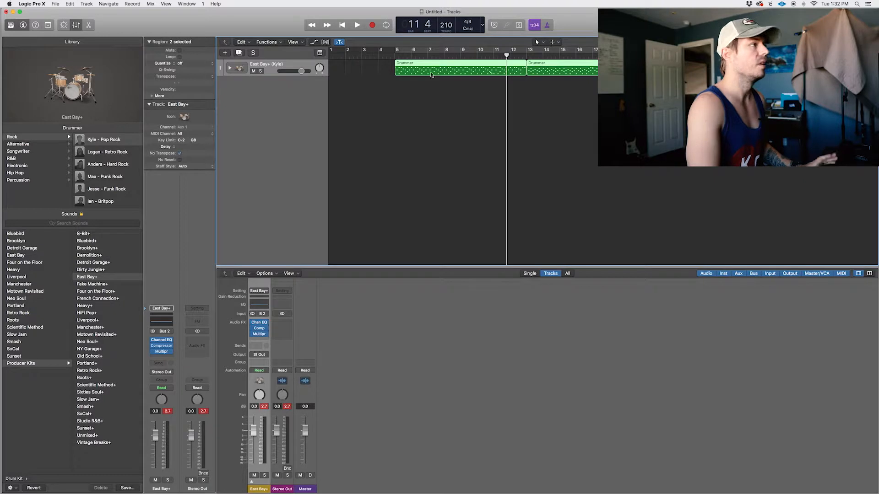
- Bring up the region context menu to join the Drummer regions and open the Piano Roll
right_click(431, 75)
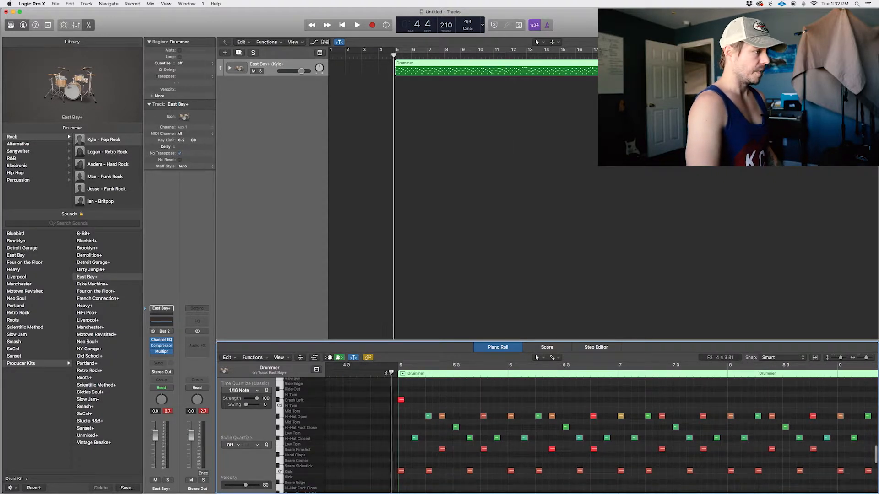
- Briefly play the pattern, then marquee-select a group of drum notes in the Piano Roll
left_click(357, 24)
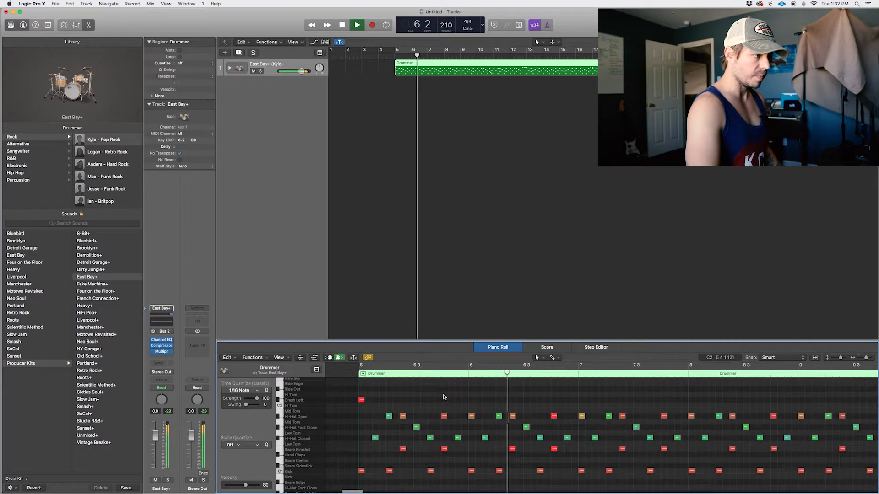
left_click(357, 25)
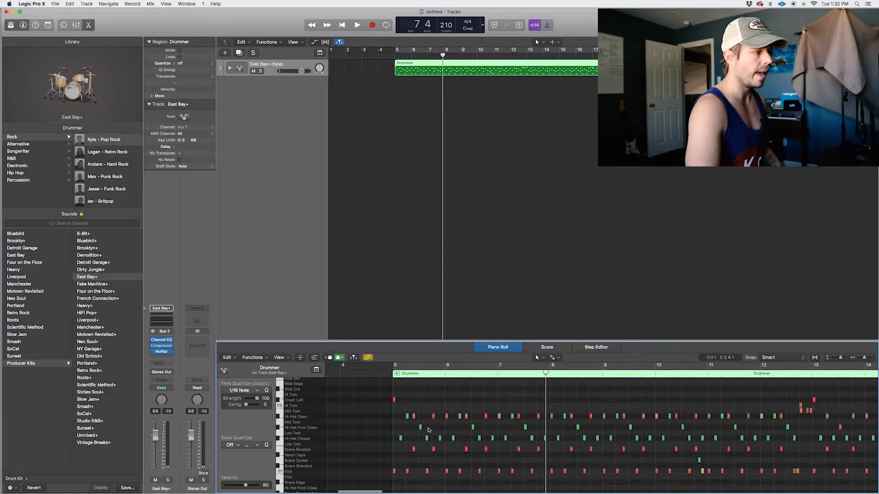
left_click_drag(395, 414, 762, 415)
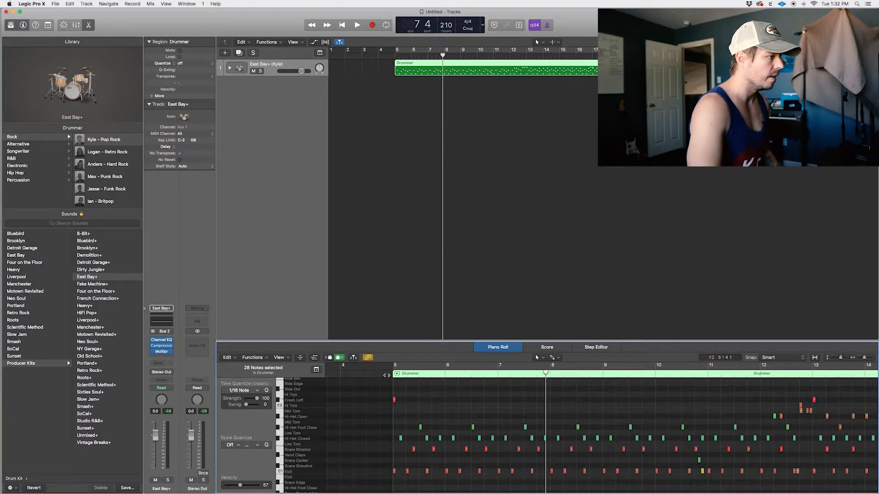
- Play back the pattern twice with the notes selected to audition it
left_click(357, 24)
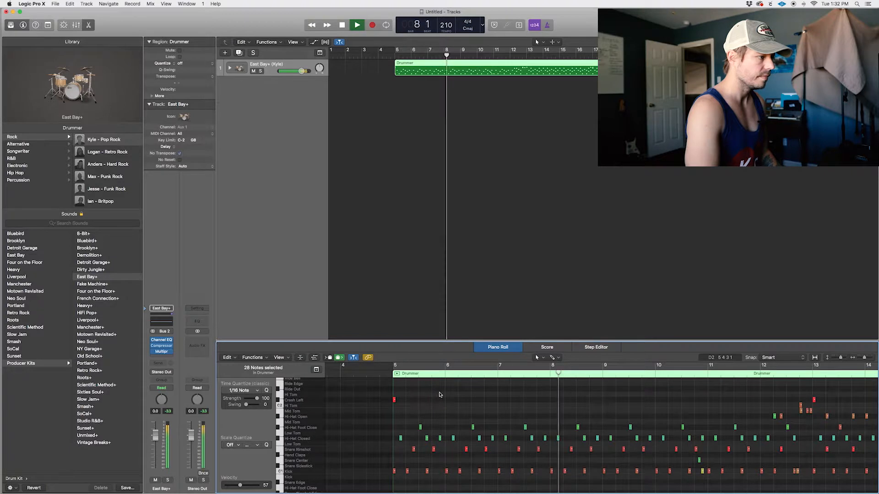
left_click(357, 24)
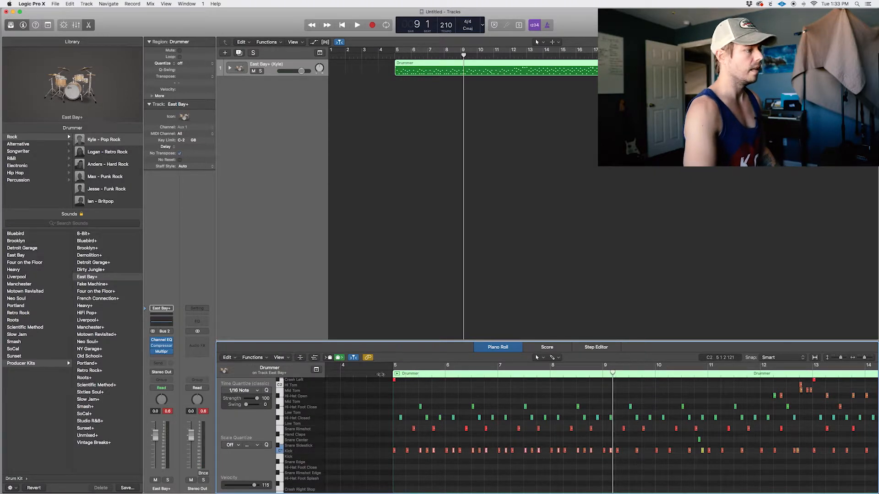
left_click(357, 25)
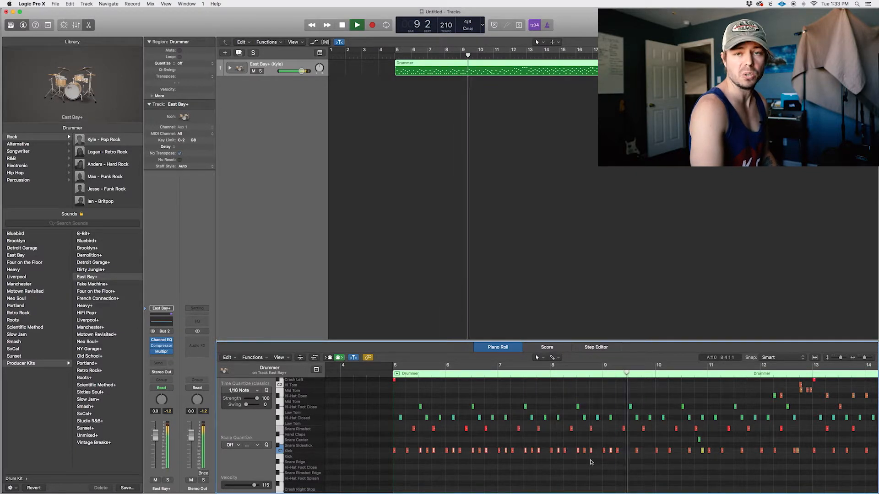
left_click(342, 25)
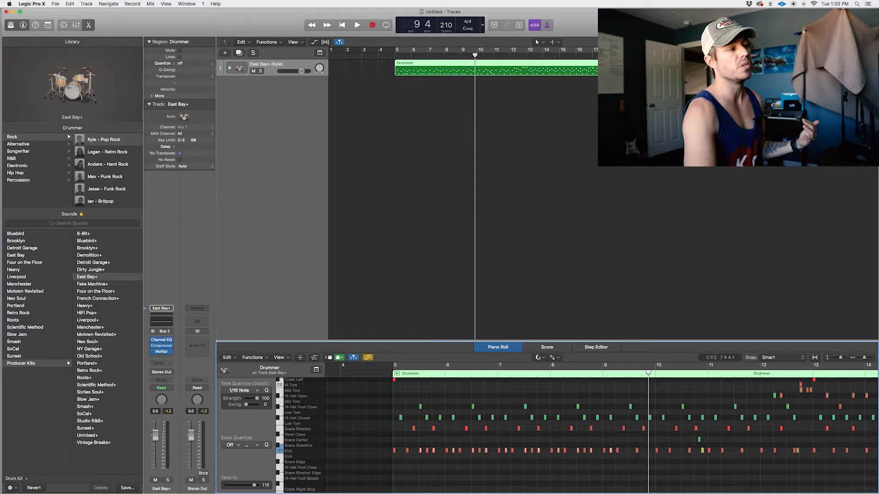
- Switch to the Velocity Tool and adjust a snare note's velocity
left_click(540, 357)
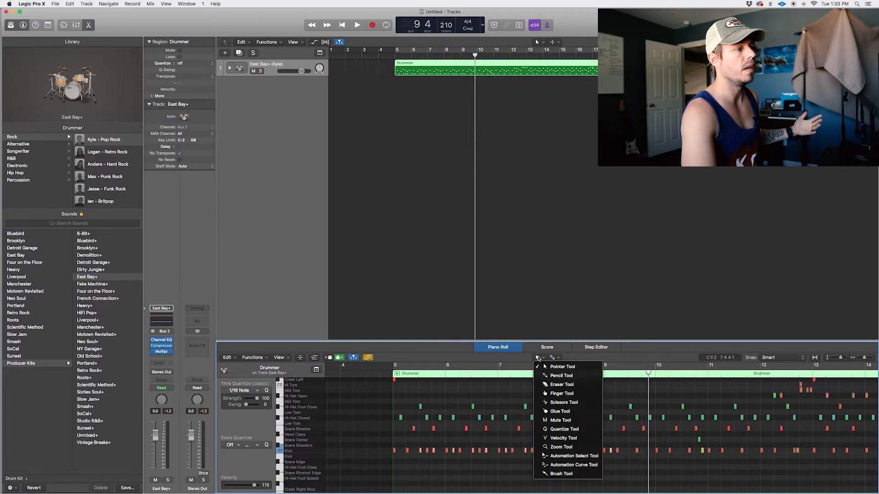
mouse_move(562, 437)
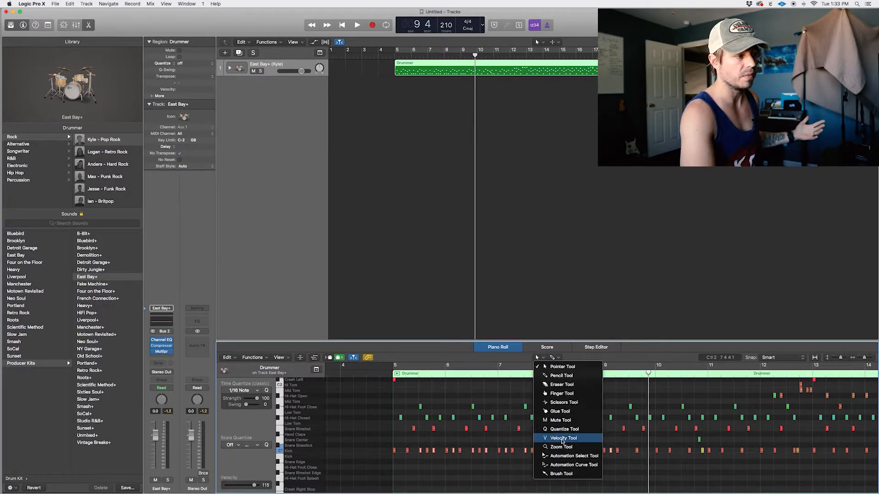
left_click(562, 437)
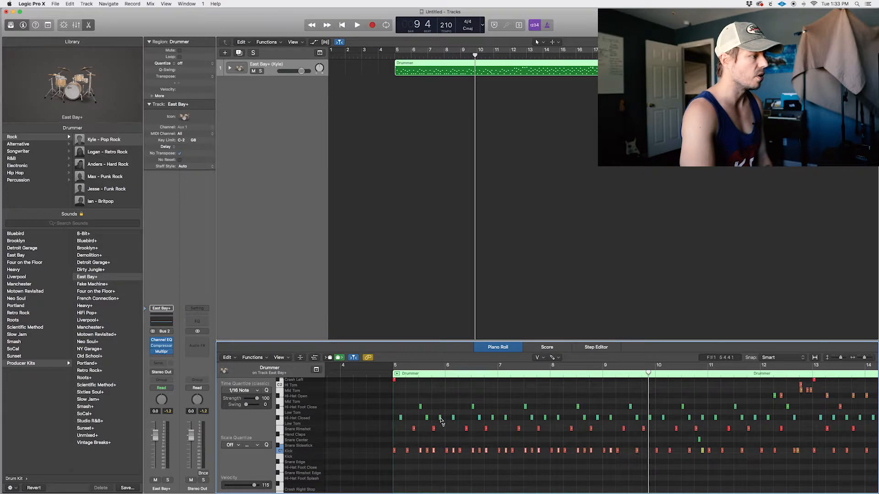
left_click(472, 407)
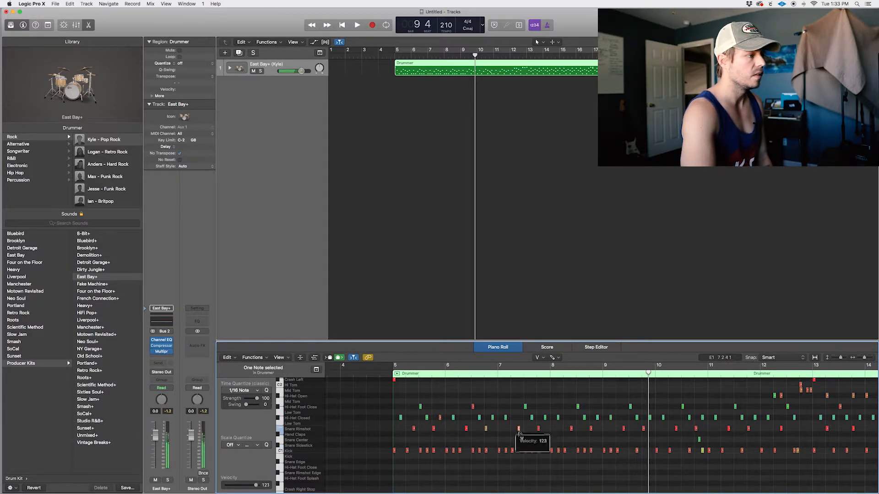
- Play the pattern to hear the velocity change, then stop
left_click(357, 25)
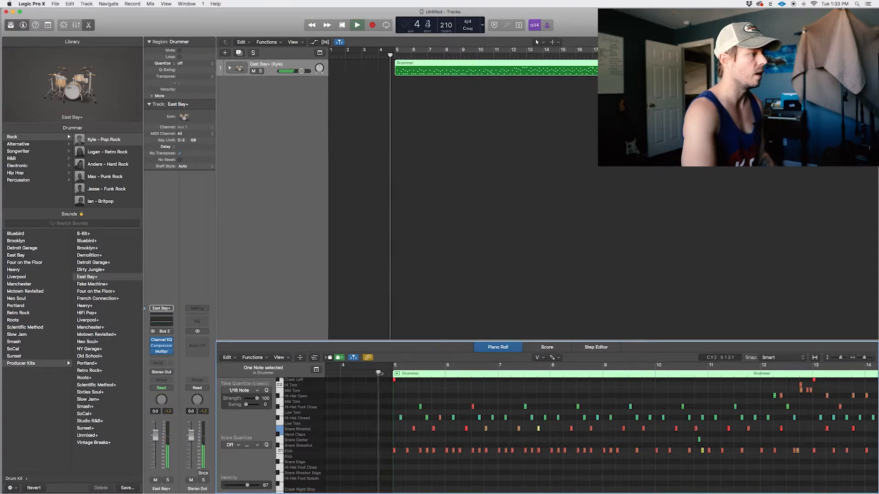
left_click(356, 25)
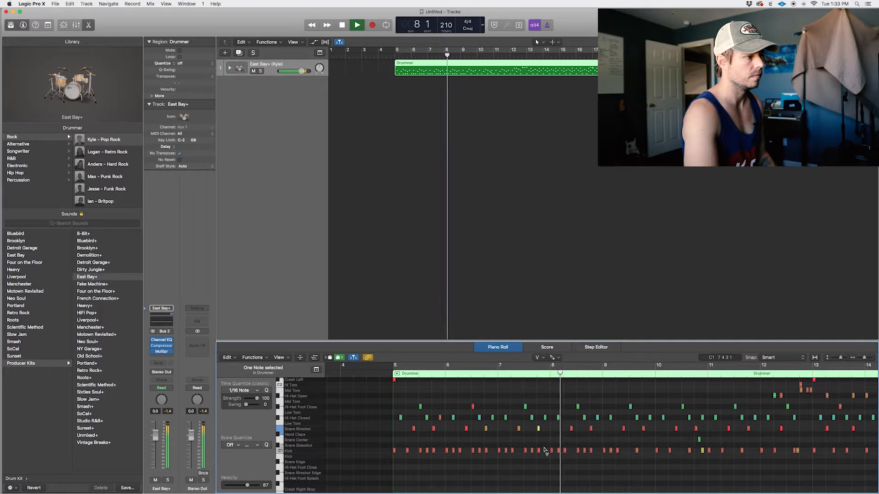
left_click(357, 24)
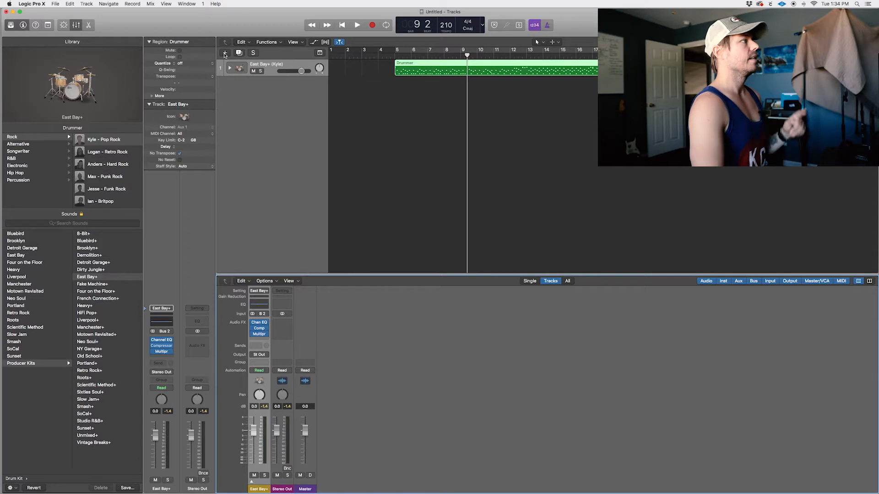
- Create a new Software Instrument track and load the Roots+ producer kit with a Drummer region copy
left_click(225, 53)
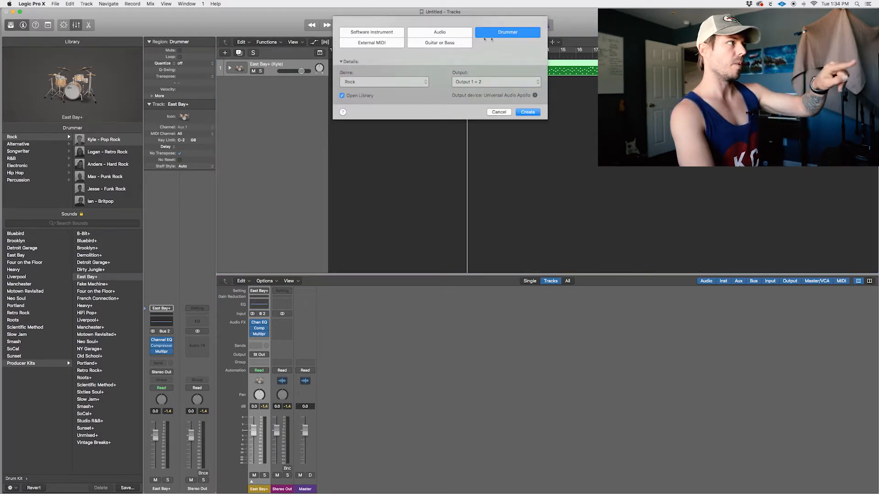
left_click(371, 32)
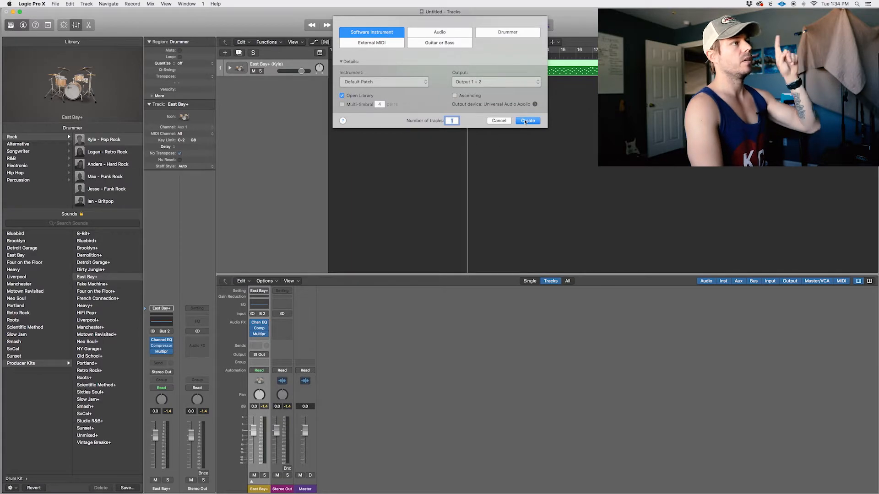
left_click(526, 120)
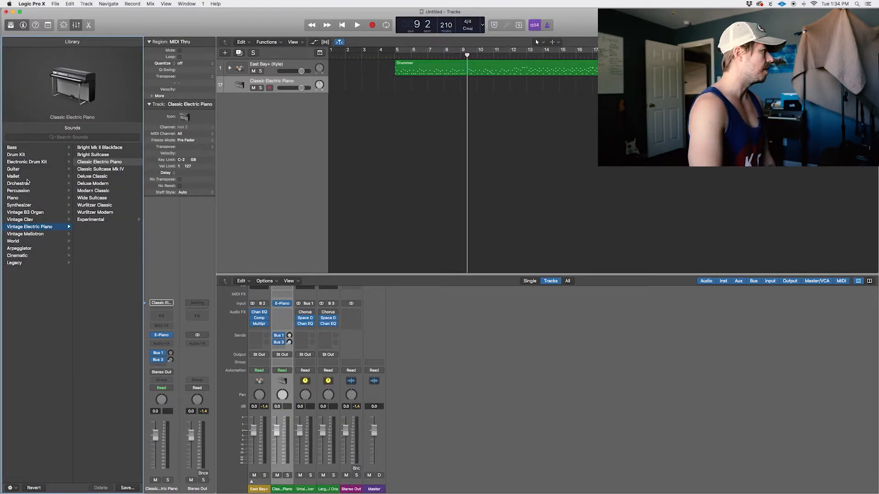
left_click(16, 154)
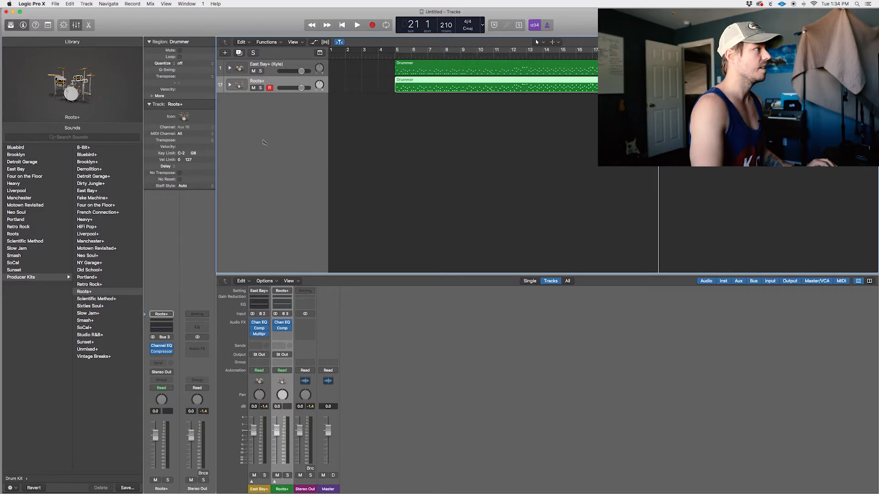
mouse_move(361, 140)
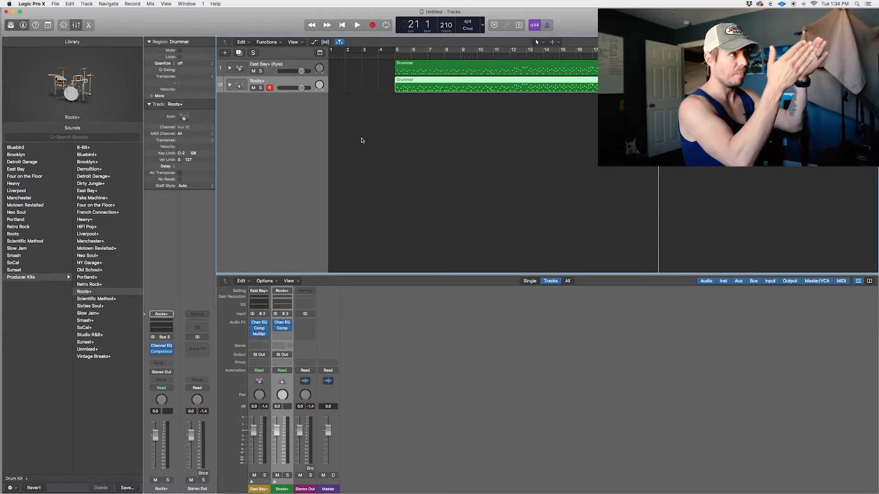
mouse_move(341, 96)
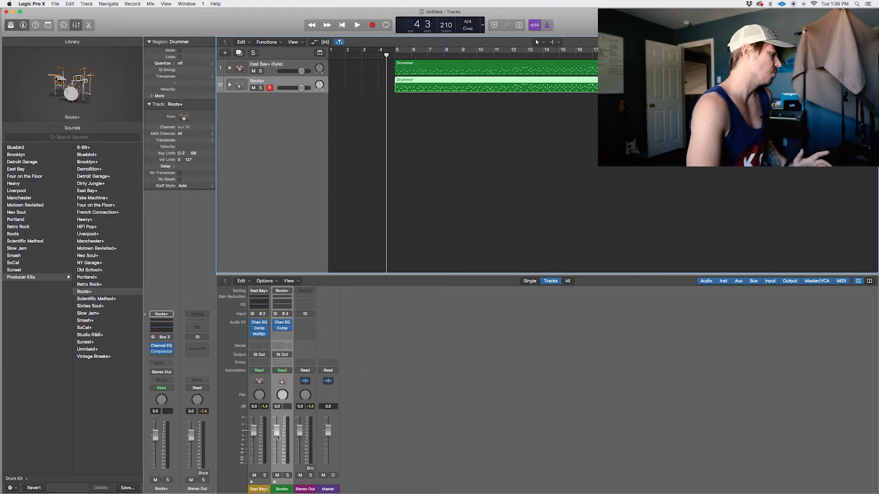
- Insert a Multipressor from Dynamics on the Roots+ channel and load a Factory preset
left_click(282, 334)
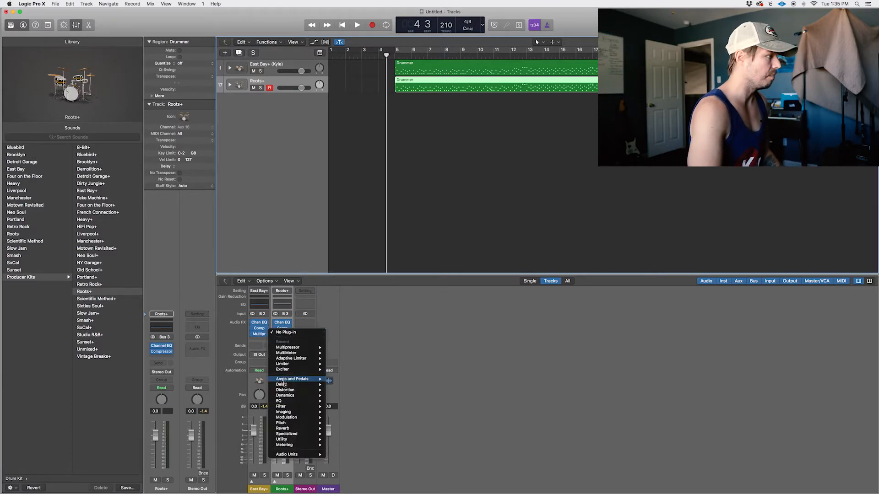
mouse_move(285, 395)
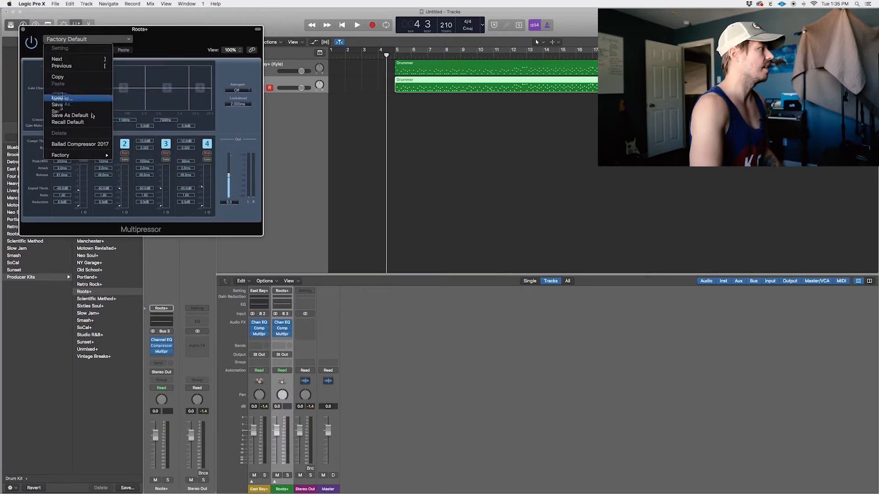
mouse_move(60, 155)
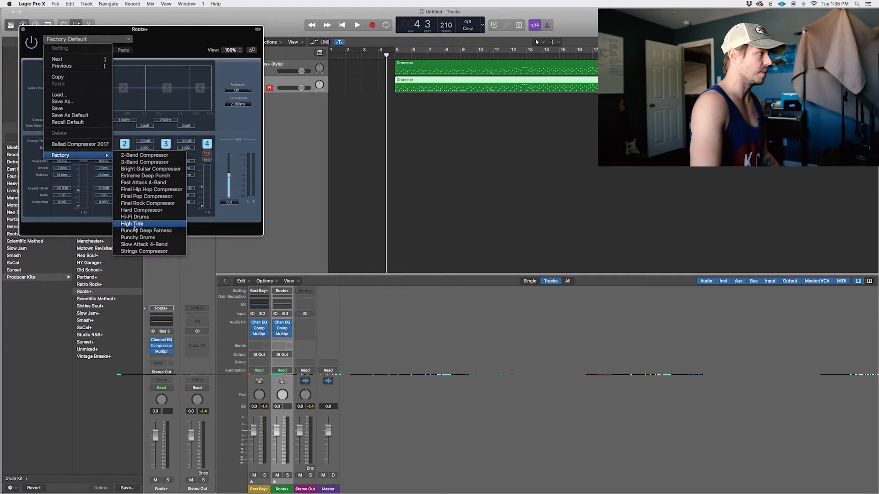
left_click(134, 217)
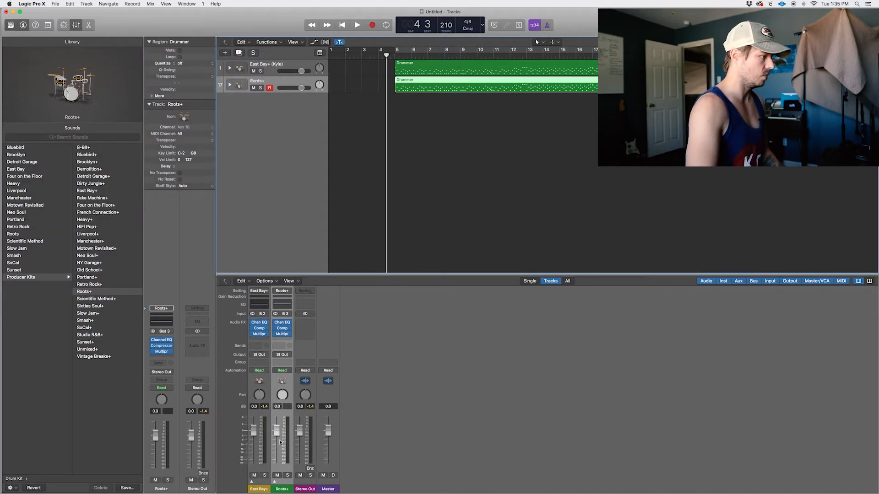
- Play both kits with Cycle on, then reveal the Roots+ stack's individual kit-piece tracks
left_click(357, 25)
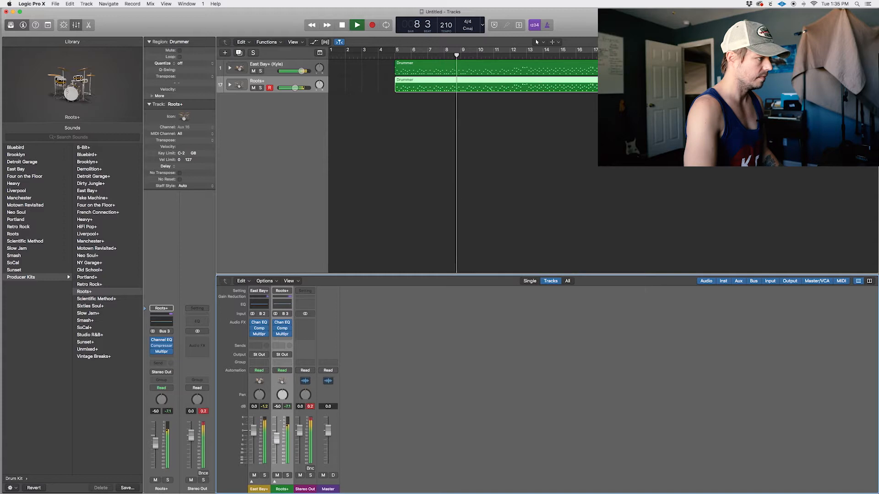
left_click(264, 71)
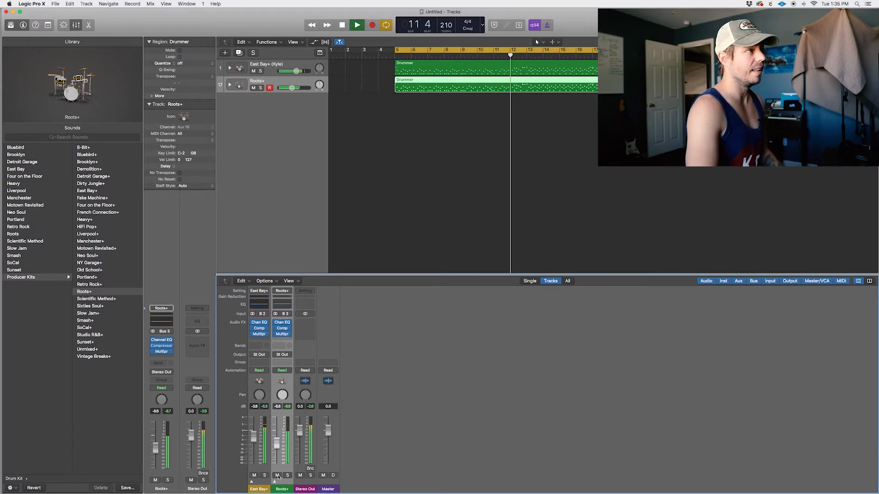
left_click(341, 25)
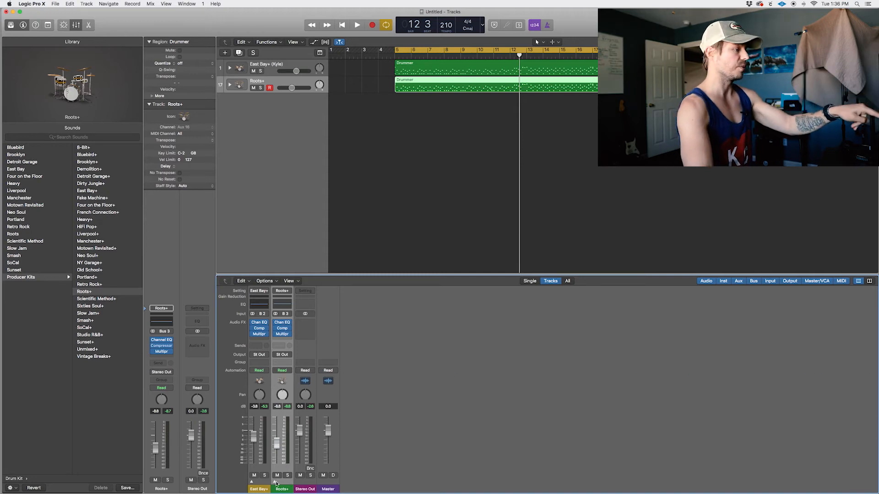
left_click(229, 84)
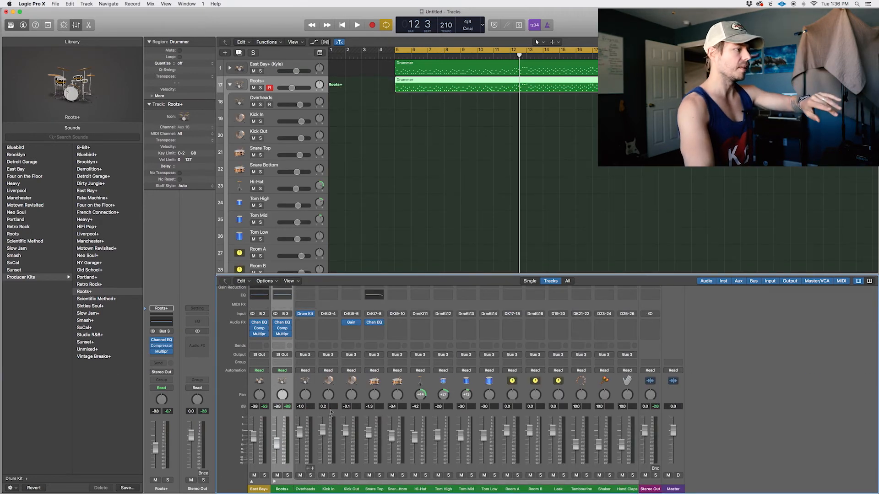